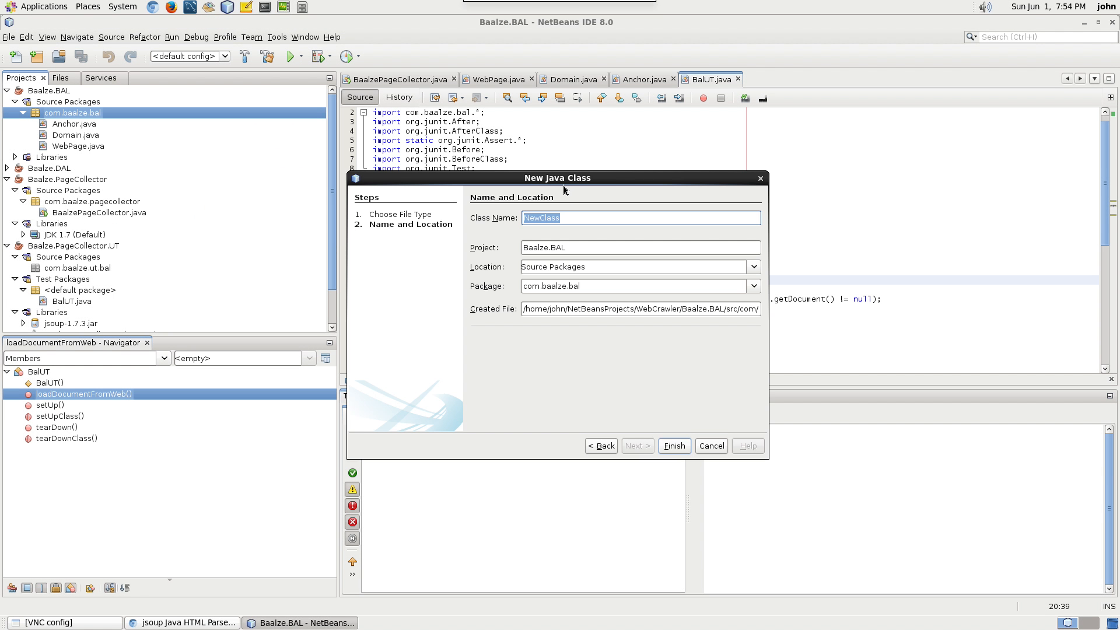
- Name the new class Hasher in package com.baalze.bal and finish the wizard
{"action": "type", "text": "Hasher"}
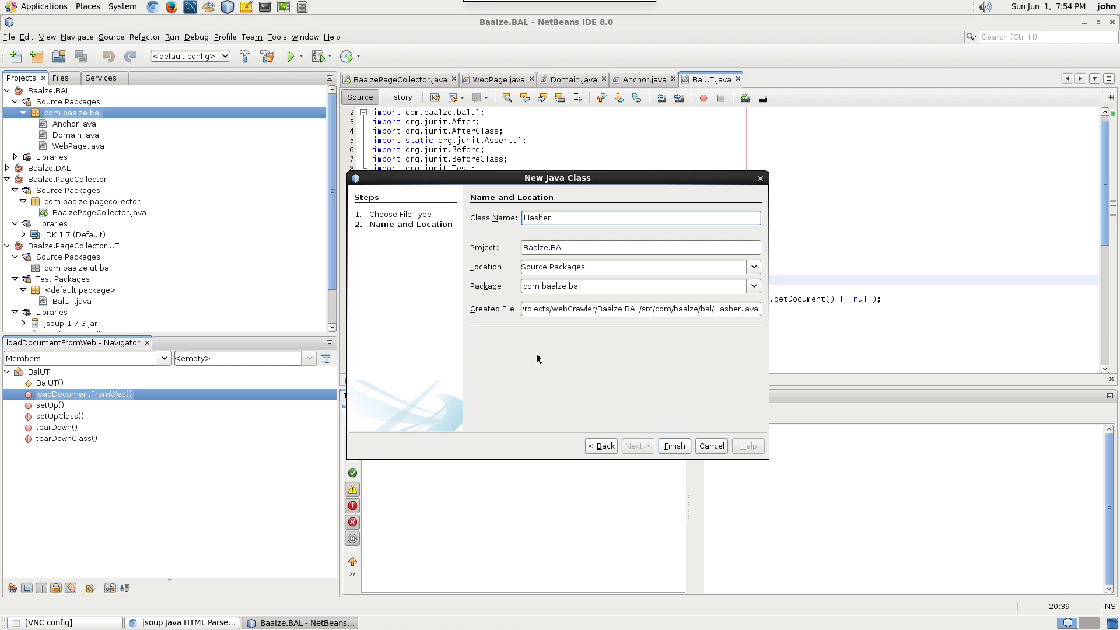
{"action": "left_click", "coordinate": [672, 444]}
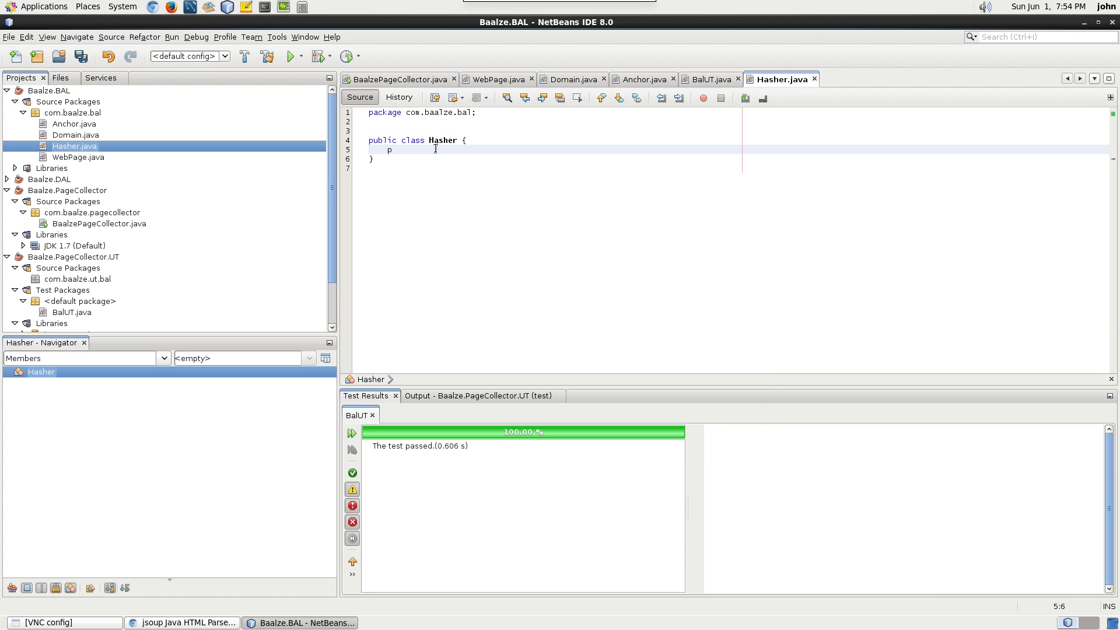
- Write public static String toSha256(String inString) returning "" and begin an import line
{"action": "type", "text": "ublic static s"}
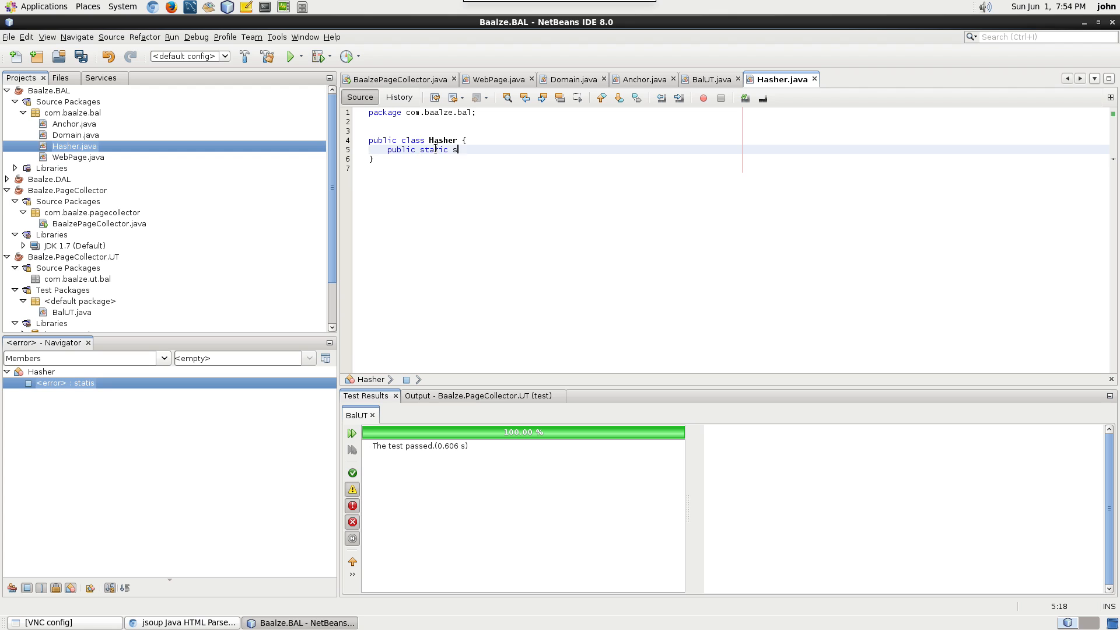
{"action": "type", "text": "tring toSha25"}
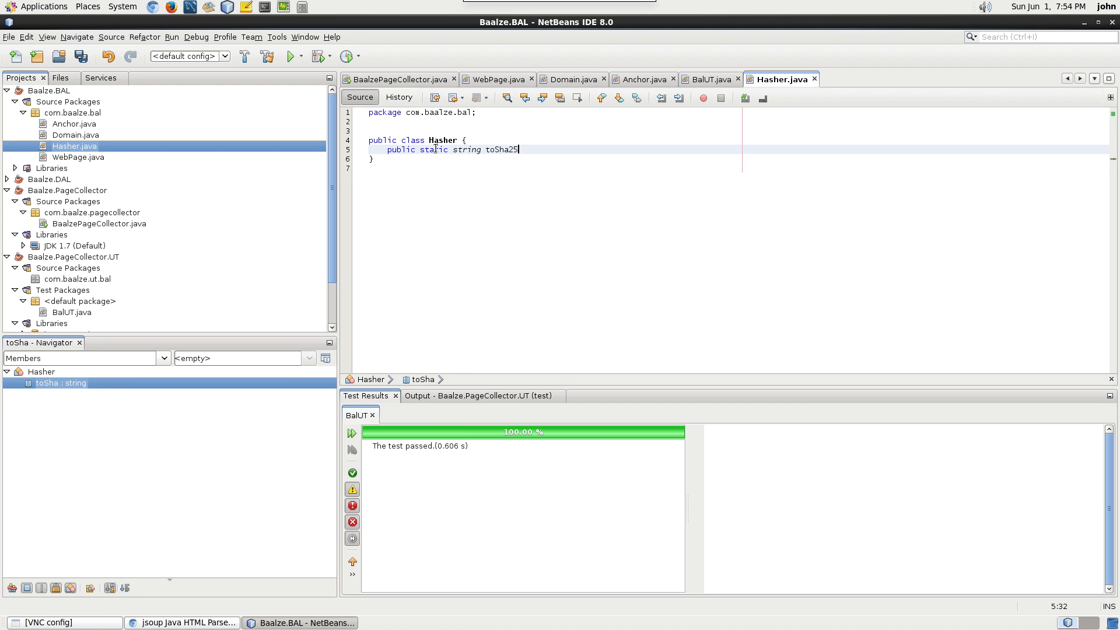
{"action": "type", "text": "6(String inStrin"}
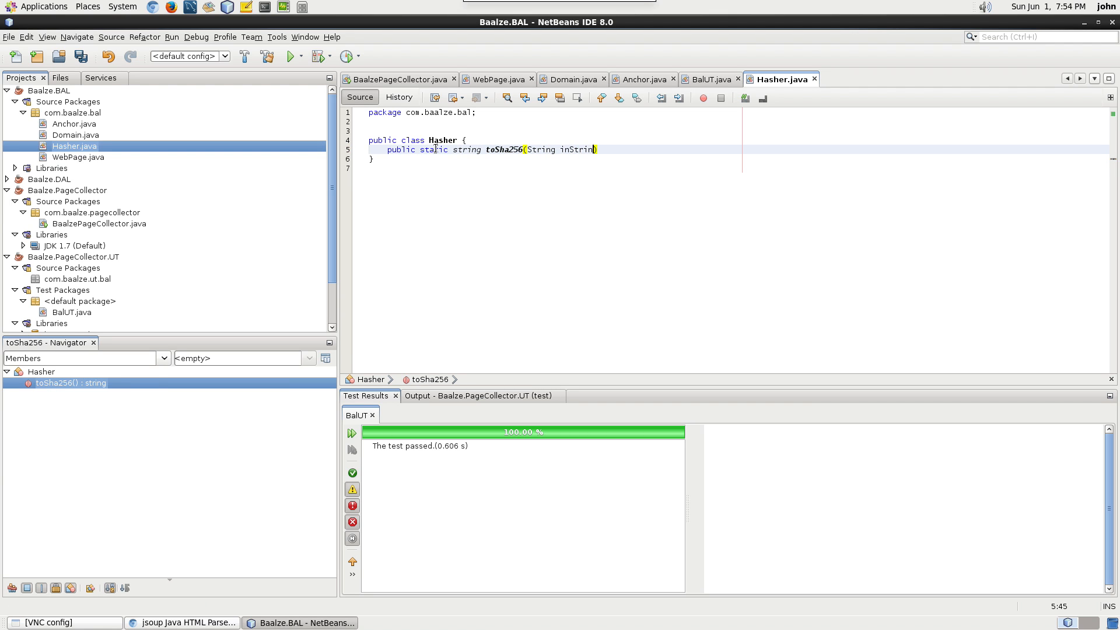
{"action": "type", "text": "g){"}
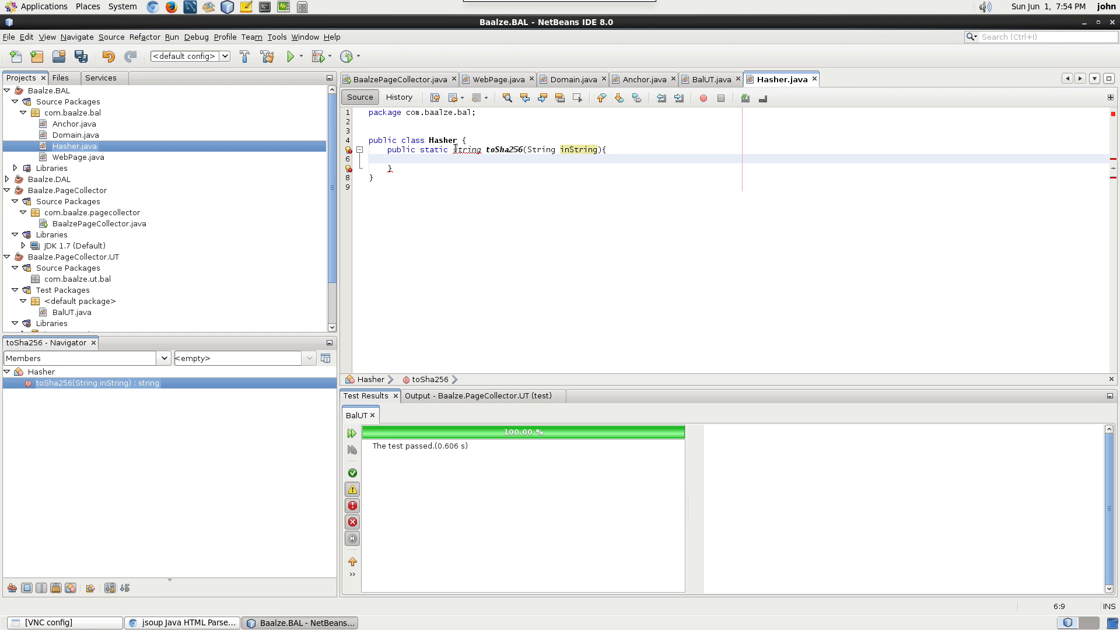
{"action": "type", "text": "return \"\";"}
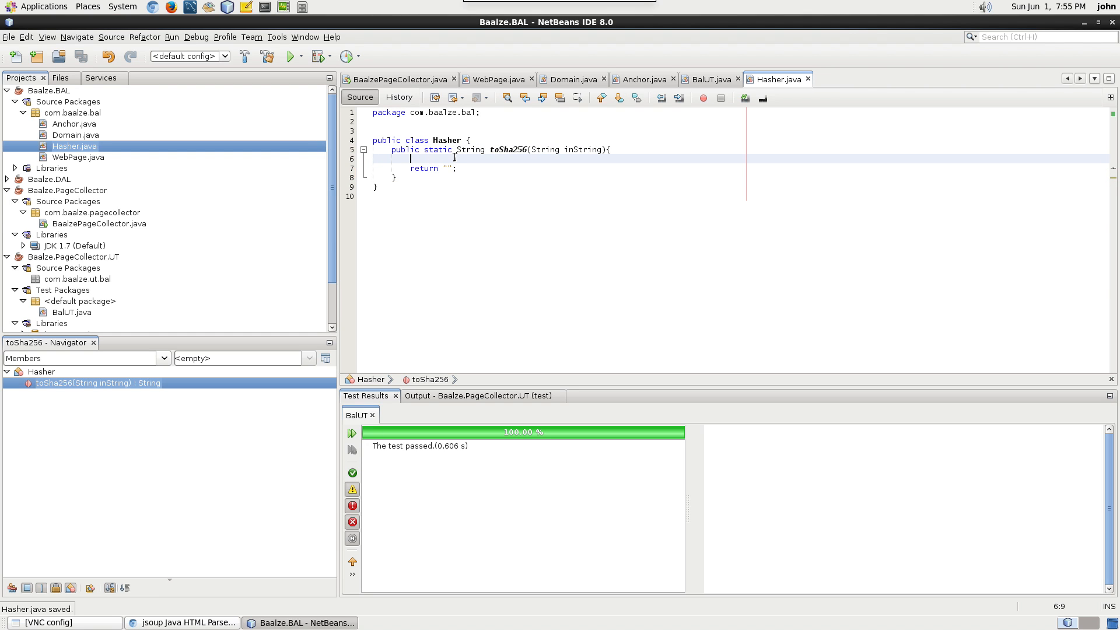
{"action": "type", "text": "import"}
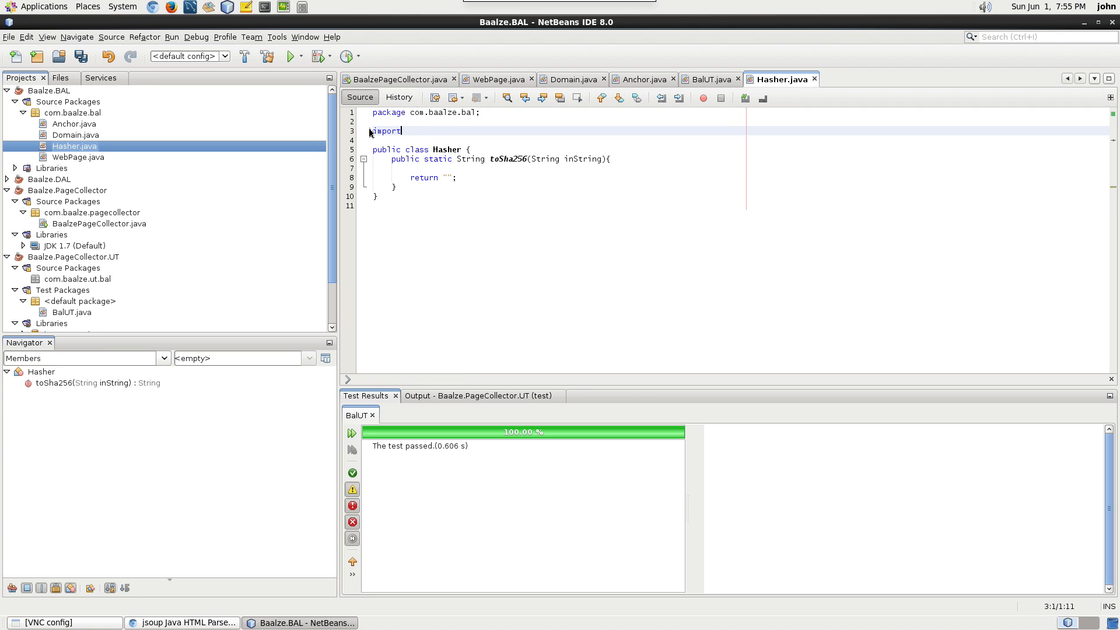
- Import java.security.MessageDigest and wrap the body in try/catch(Exception exc) returning exc.toString()
{"action": "type", "text": "java.security.MessageDigest;"}
{"action": "left_click", "coordinate": [555, 168]}
{"action": "type", "text": "try{"}
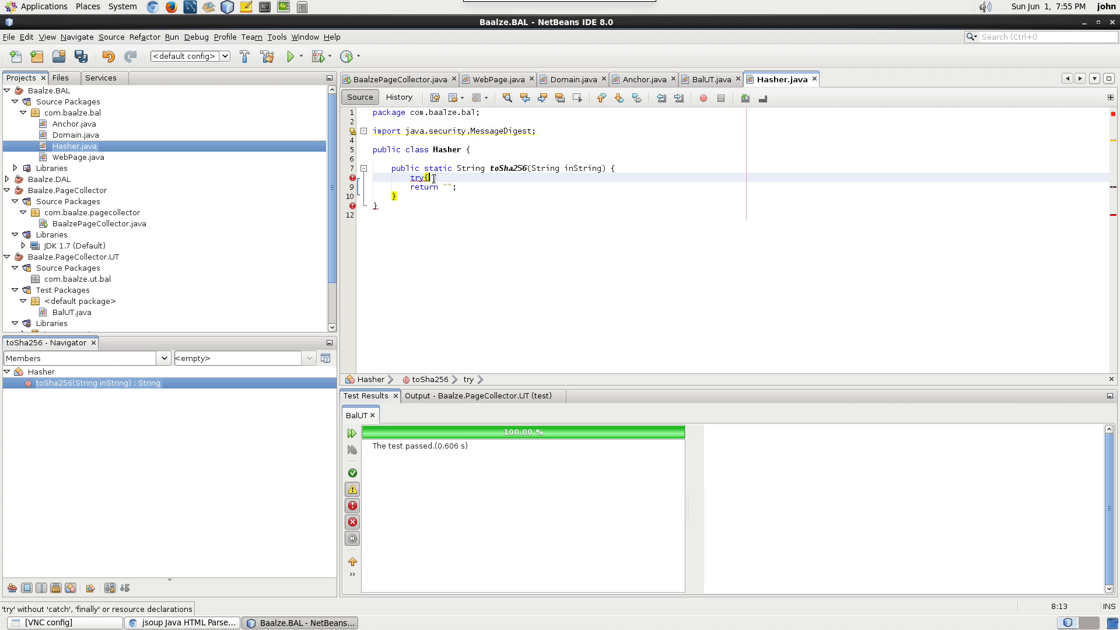
{"action": "type", "text": "catch(Exception exc){"}
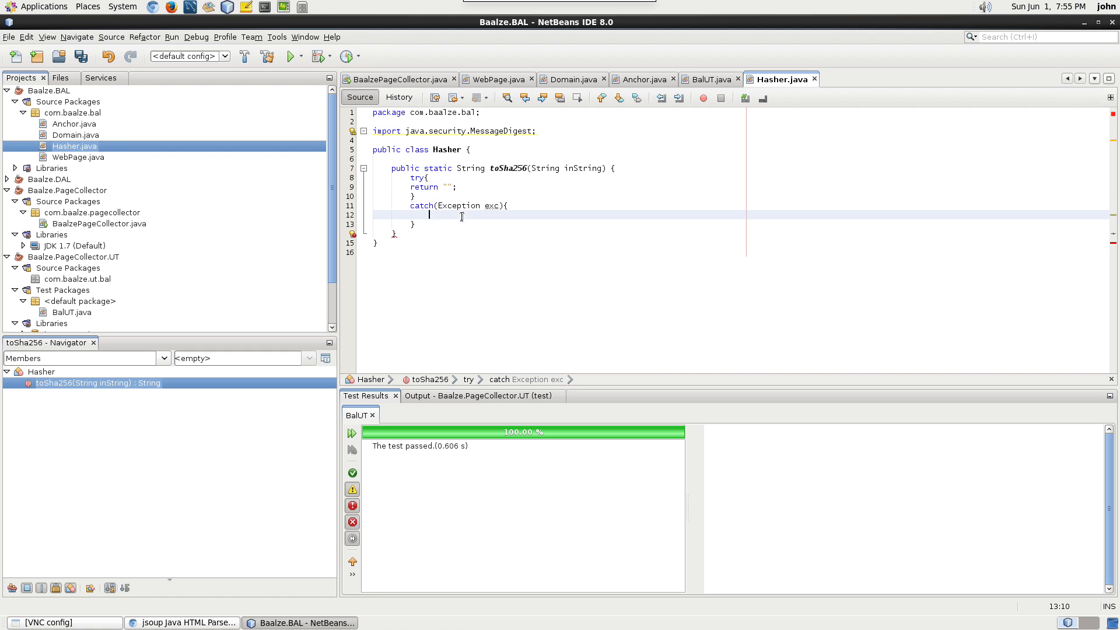
{"action": "mouse_move", "coordinate": [389, 130]}
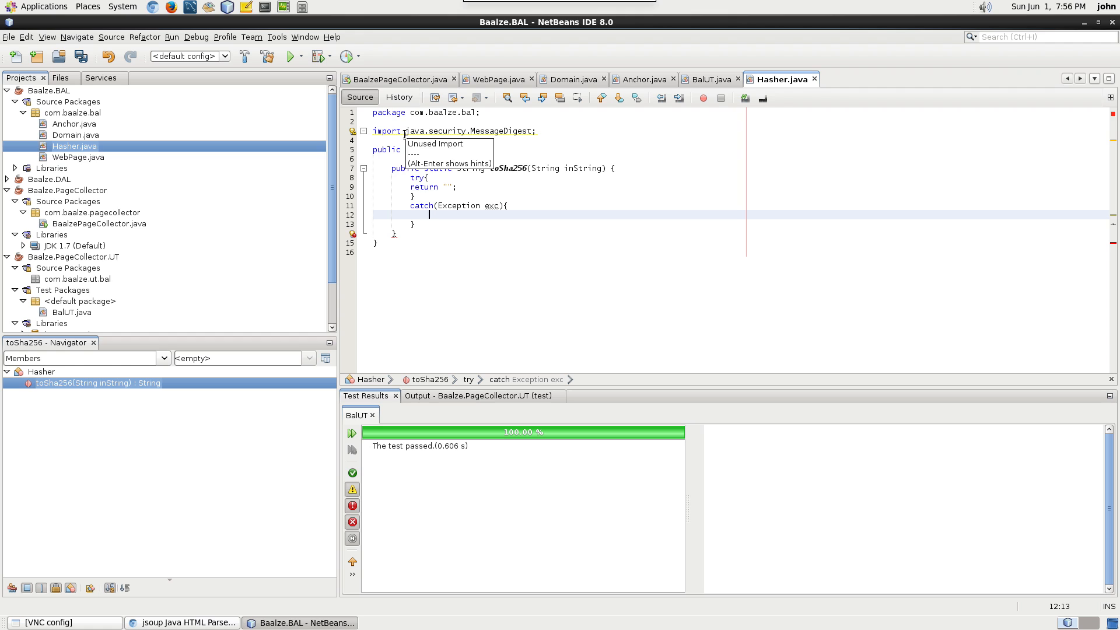
{"action": "type", "text": "return exc.toString();  // bad implementation."}
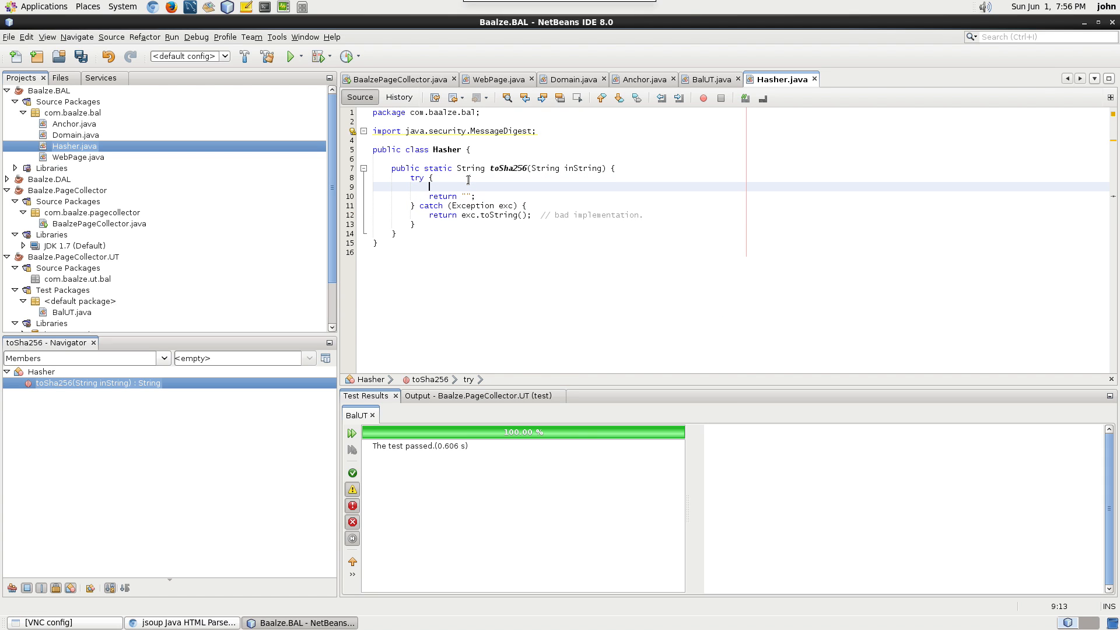
{"action": "type", "text": "MessageDigest"}
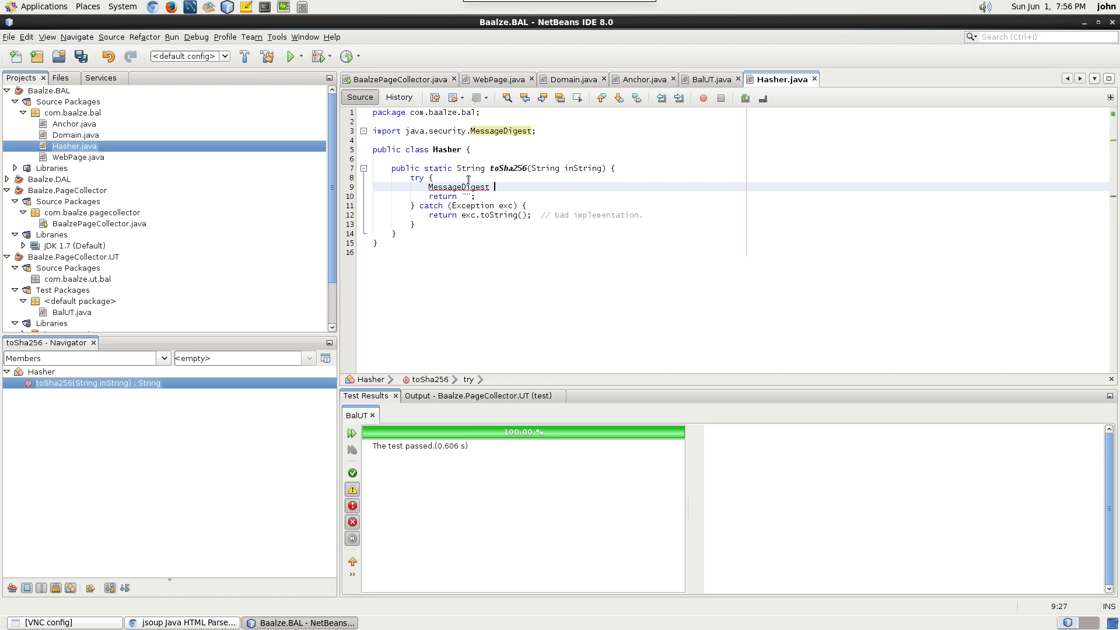
- Get a SHA-256 MessageDigest md and lowercase inString into String text
{"action": "type", "text": "md = MessageDigest.getInstance(\"SHA-256"}
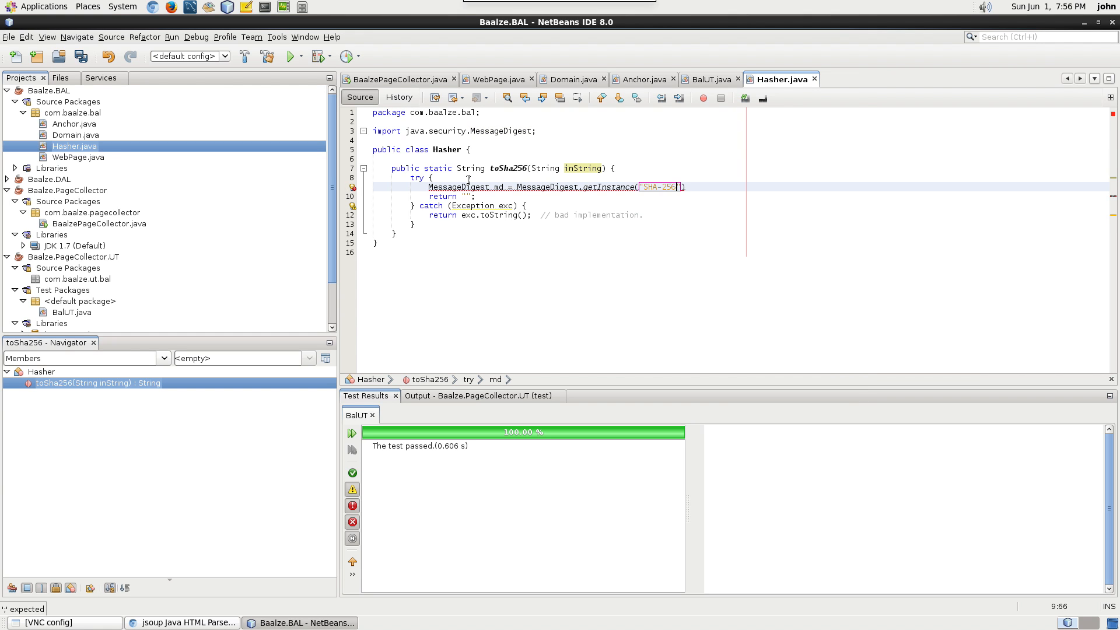
{"action": "type", "text": "String"}
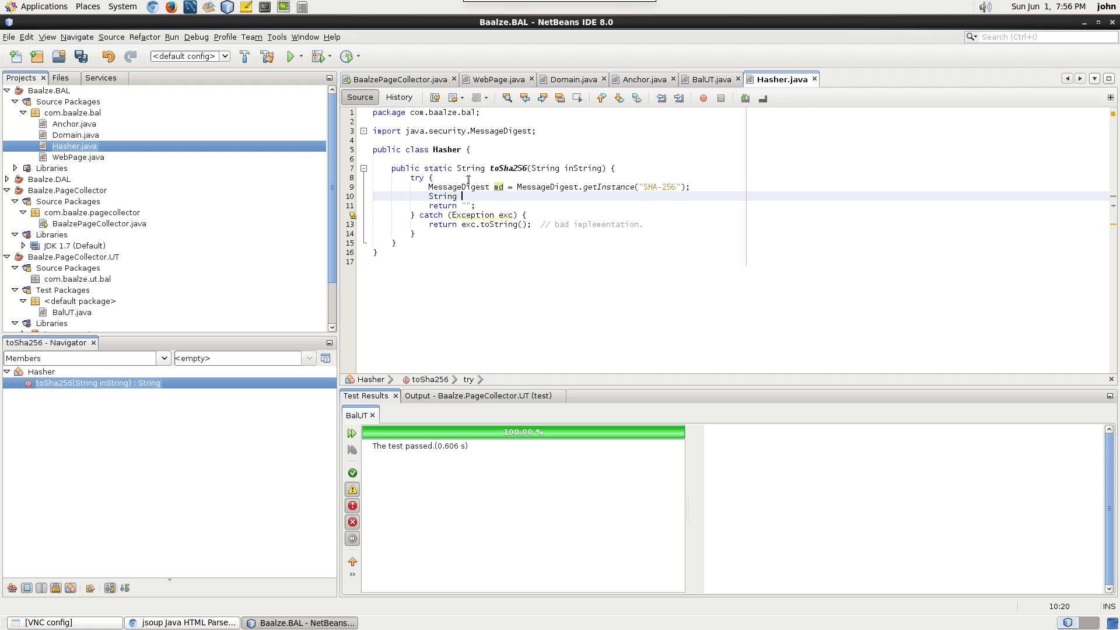
{"action": "type", "text": "text ="}
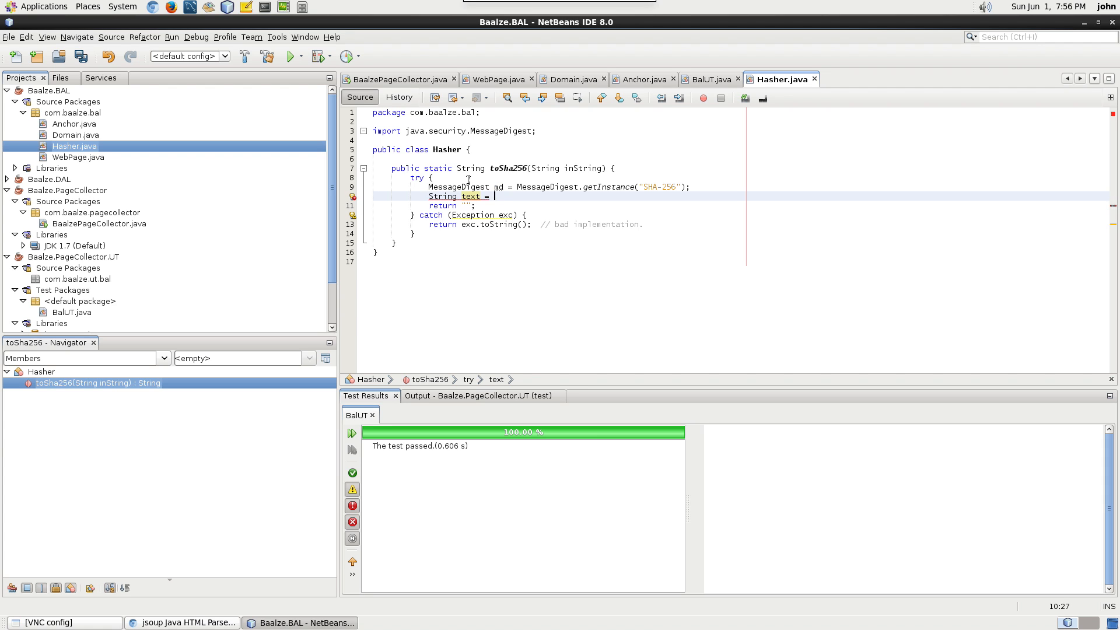
{"action": "type", "text": "inString.toLowerCase();"}
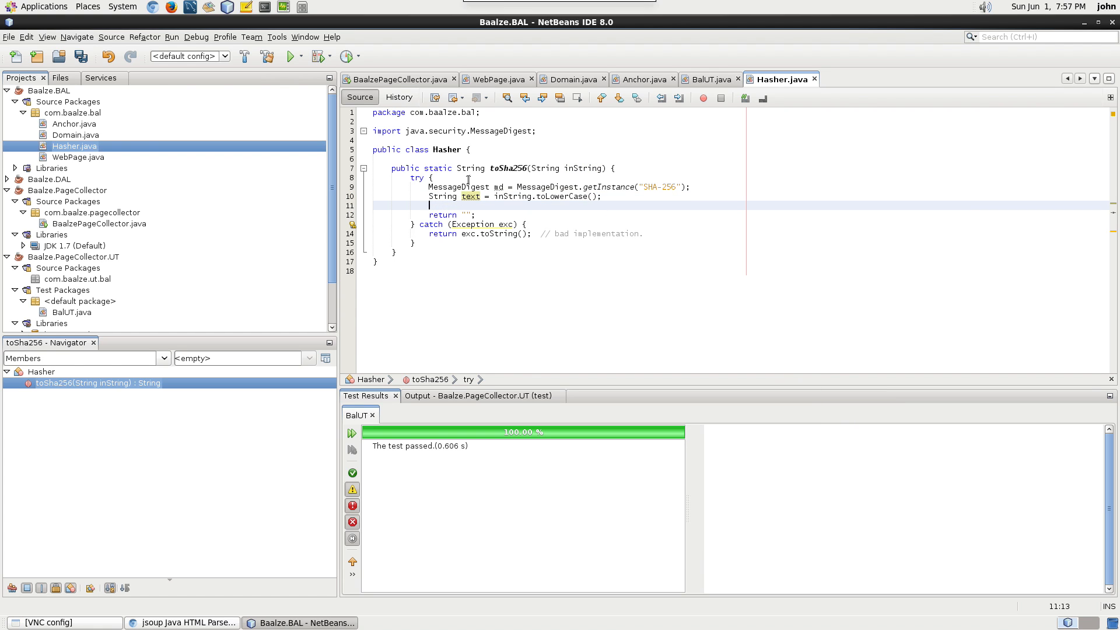
- Update md with text.getBytes("ASCII") and store byte[] hash = md.digest()
{"action": "type", "text": "md.update(text.getBytes(\"ASCII\"));"}
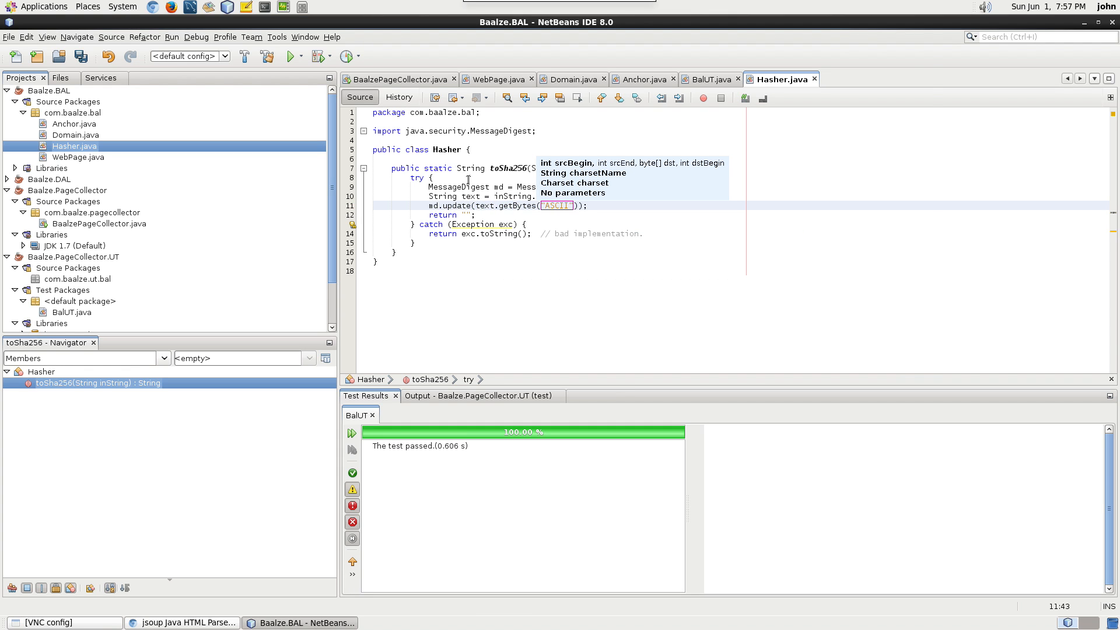
{"action": "type", "text": "byte[] hash = md.digest();"}
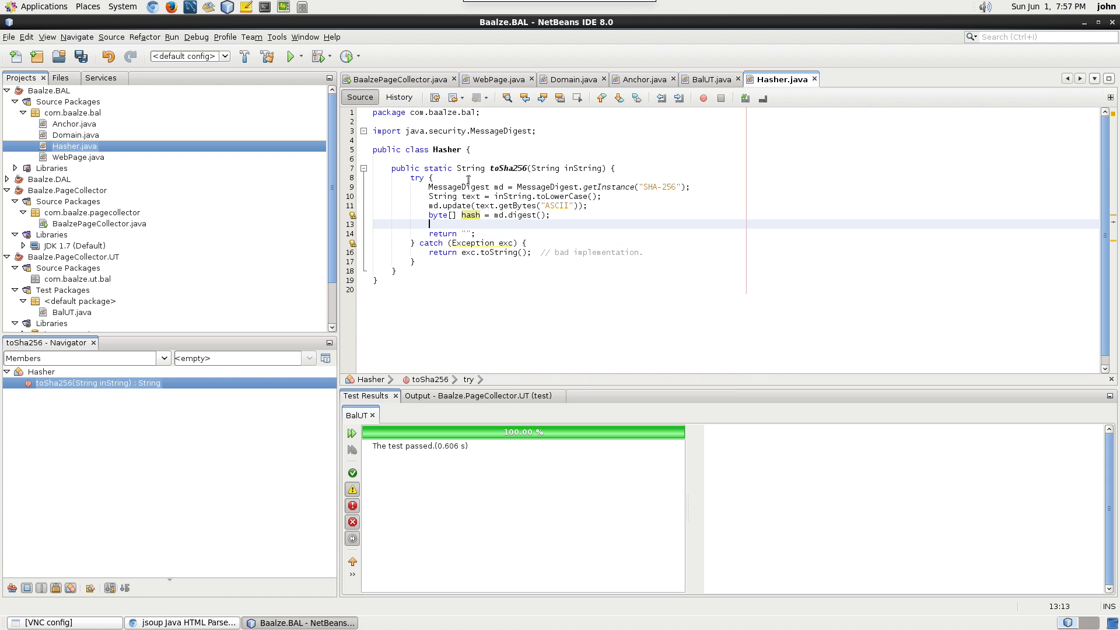
{"action": "type", "text": "StringBuilder"}
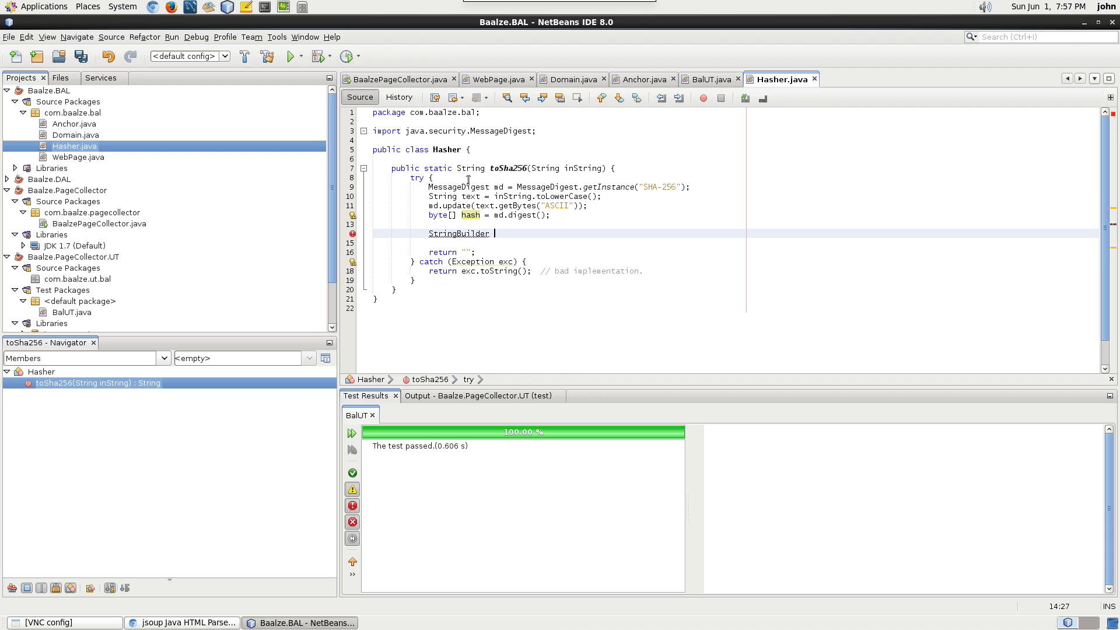
- Build hex with StringBuilder sb, for(byte b: hash) appending String.format("%02x", b), return uppercase, and save
{"action": "type", "text": "sb"}
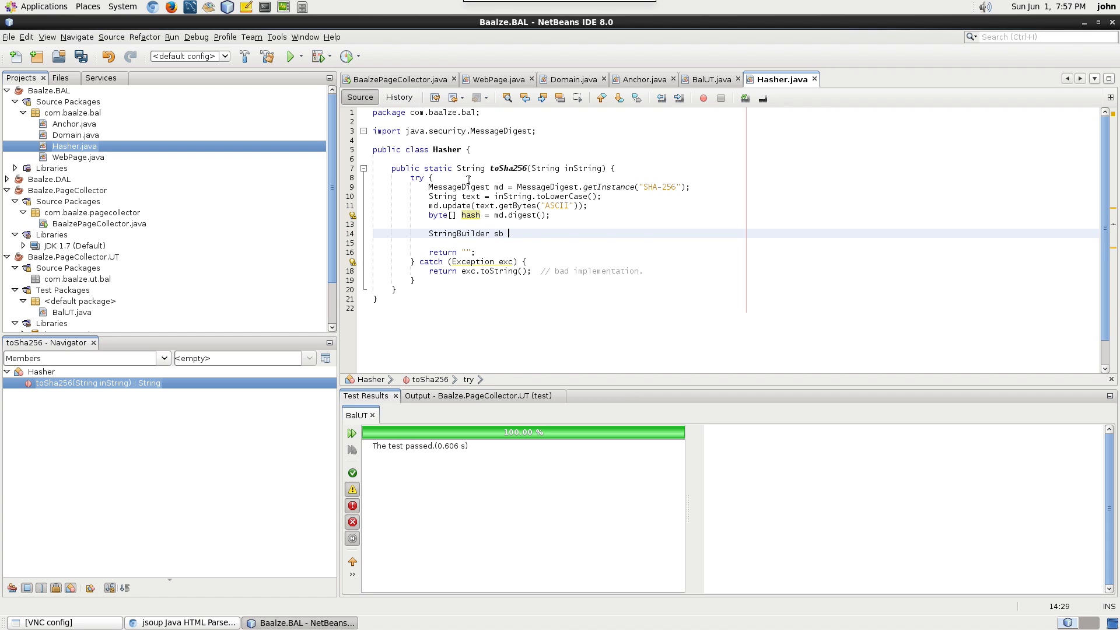
{"action": "type", "text": "= new"}
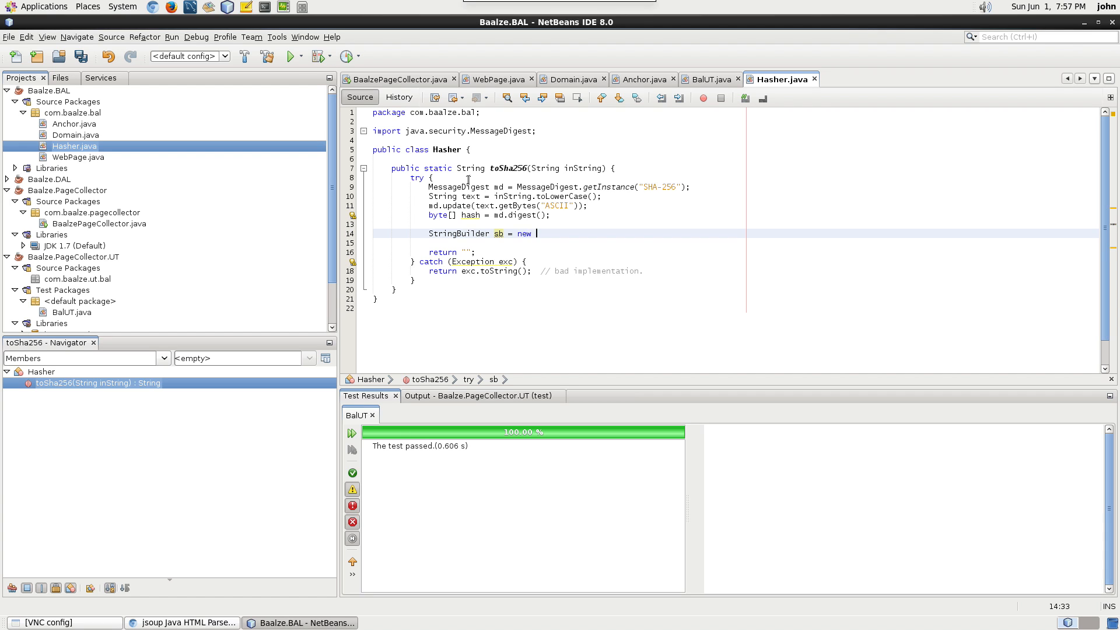
{"action": "type", "text": "StringBuilder();"}
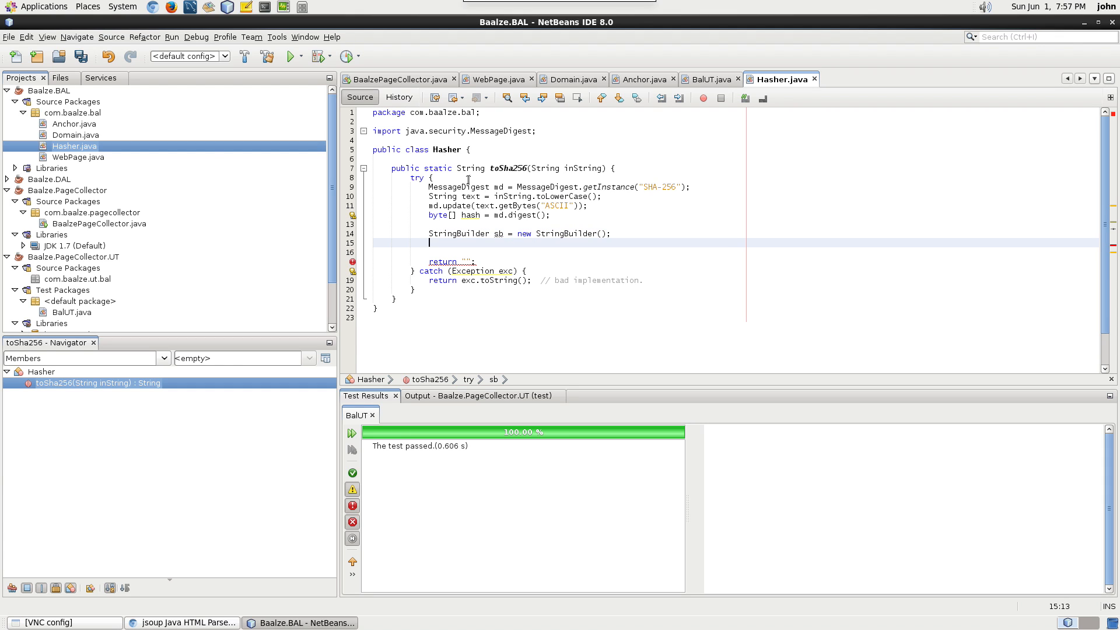
{"action": "type", "text": "for(byte b: hash){"}
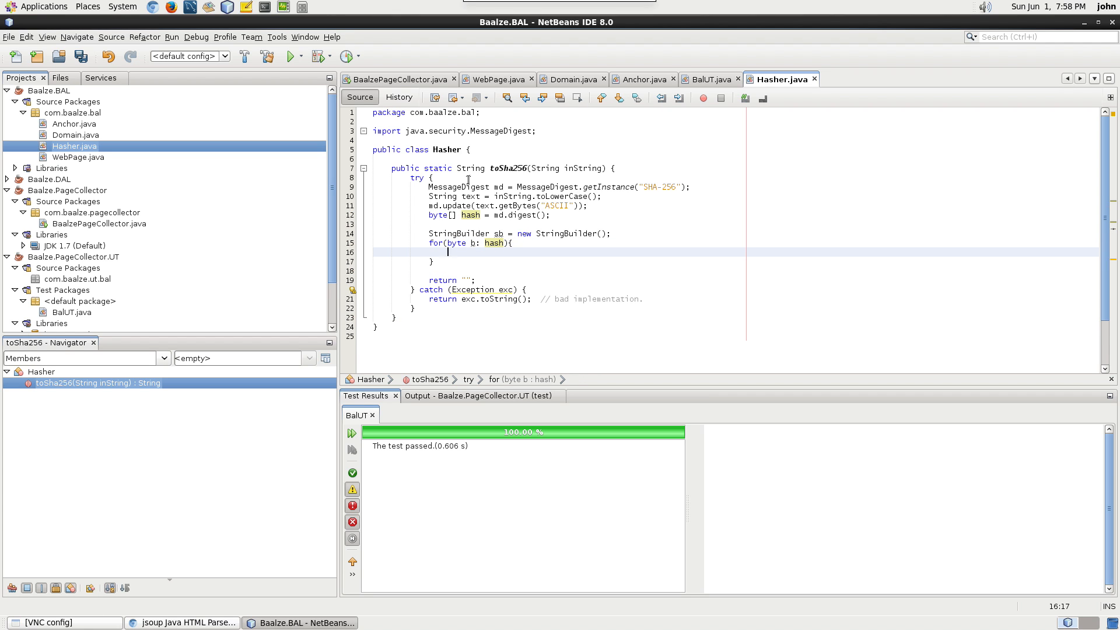
{"action": "type", "text": "sb.append(String.format(\"%02x\", b));"}
{"action": "left_click", "coordinate": [559, 280]}
{"action": "type", "text": "sb.toString().toUpperCase("}
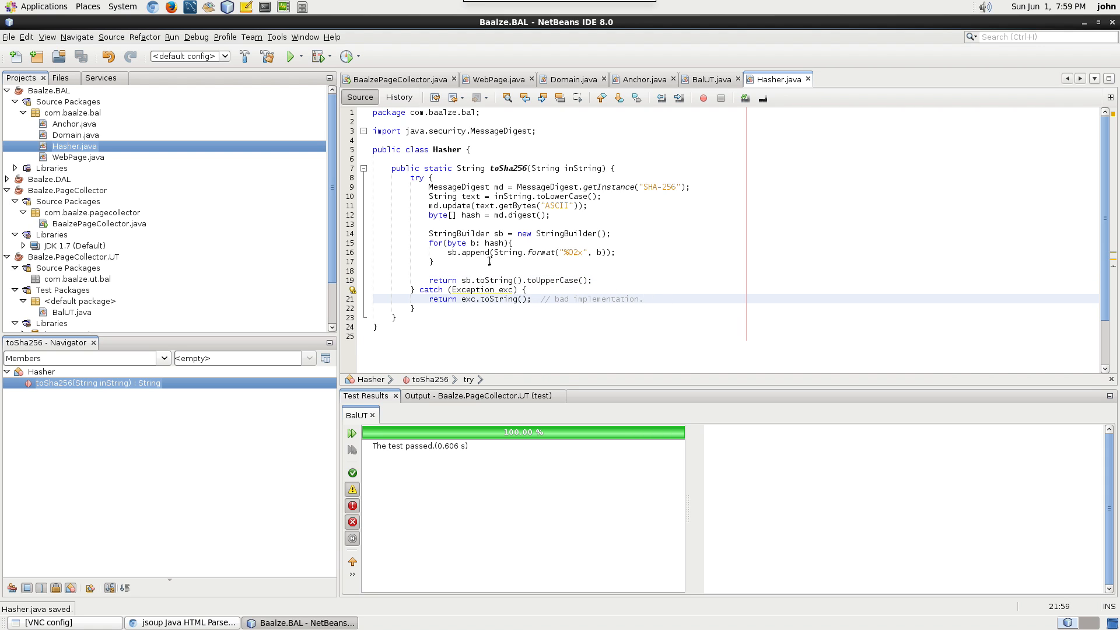
- Add throws Exception to the toSha256 signature
{"action": "type", "text": "throws"}
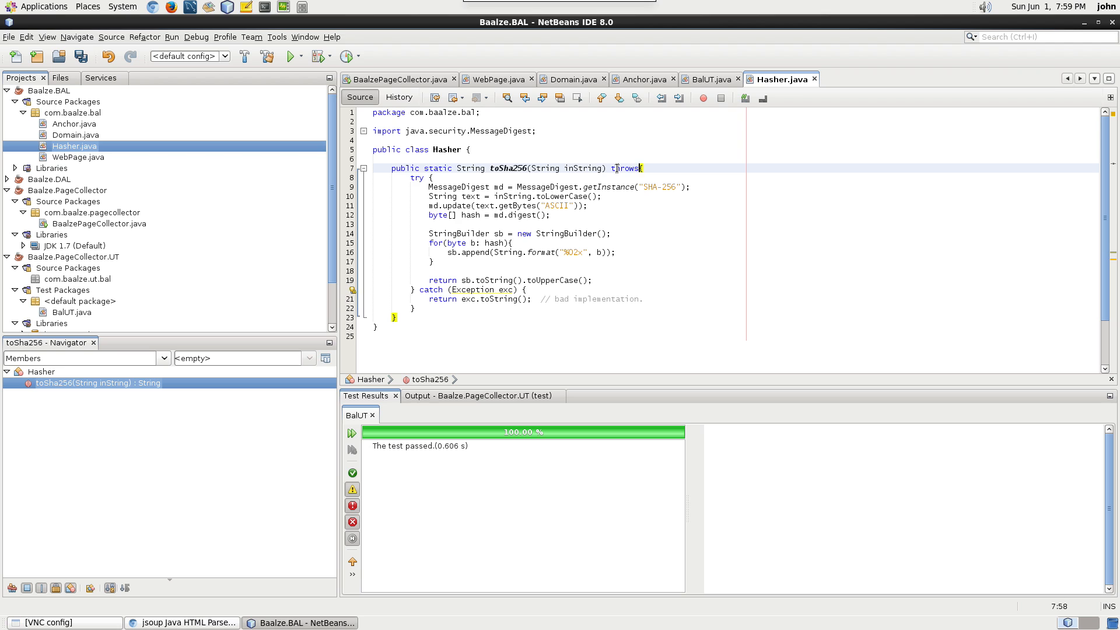
{"action": "type", "text": "Exception"}
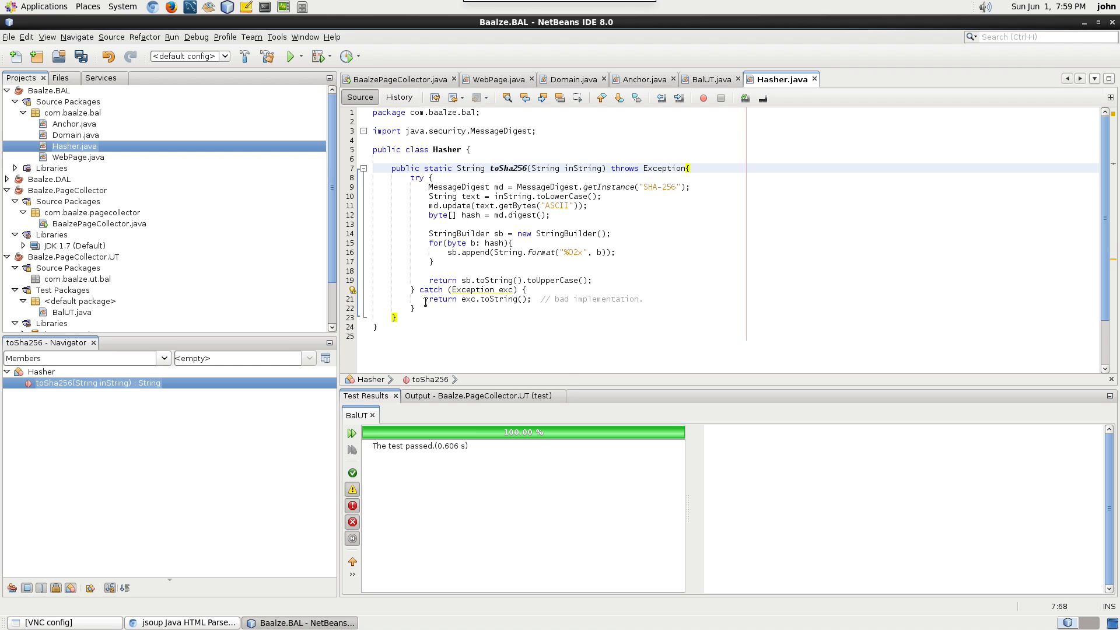